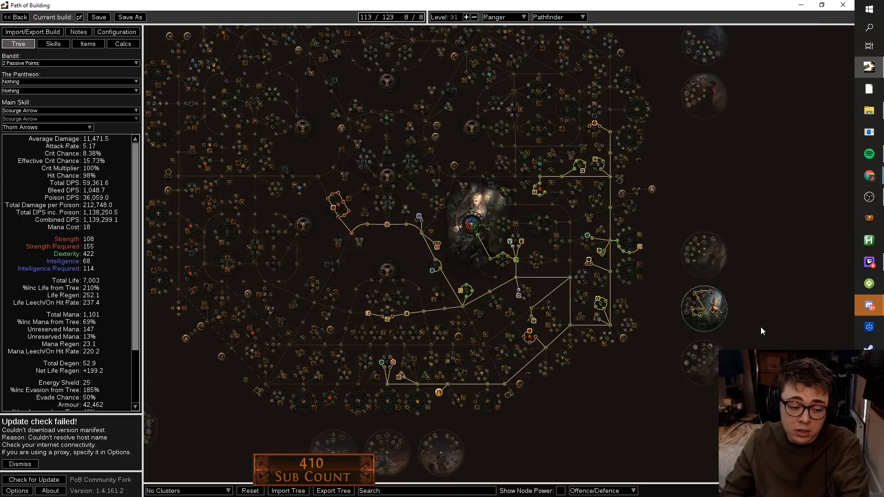
Bring up the Scourge Arrow build's equipped weapons, armour, flasks and jewels in the Items view.
left_click(188, 491)
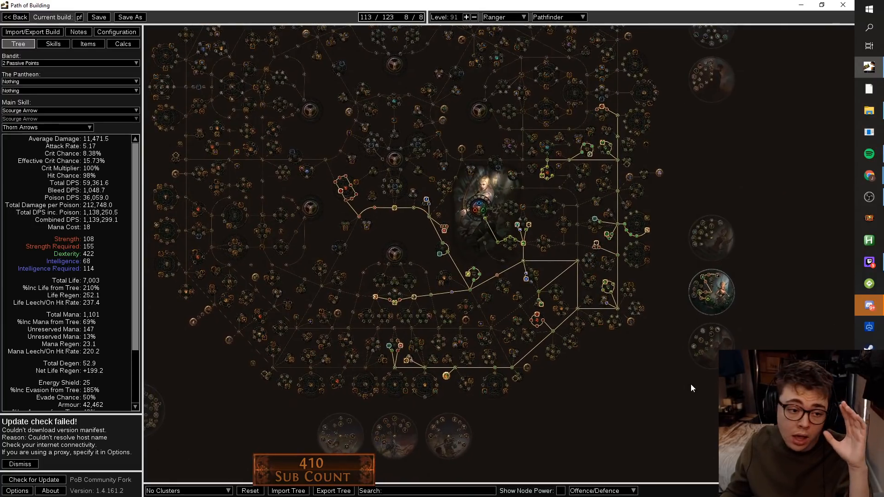
mouse_move(558, 385)
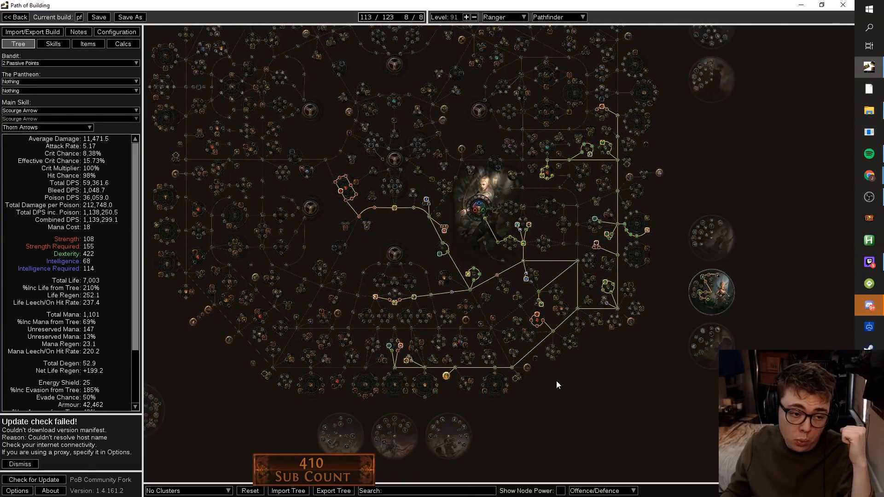
left_click(88, 43)
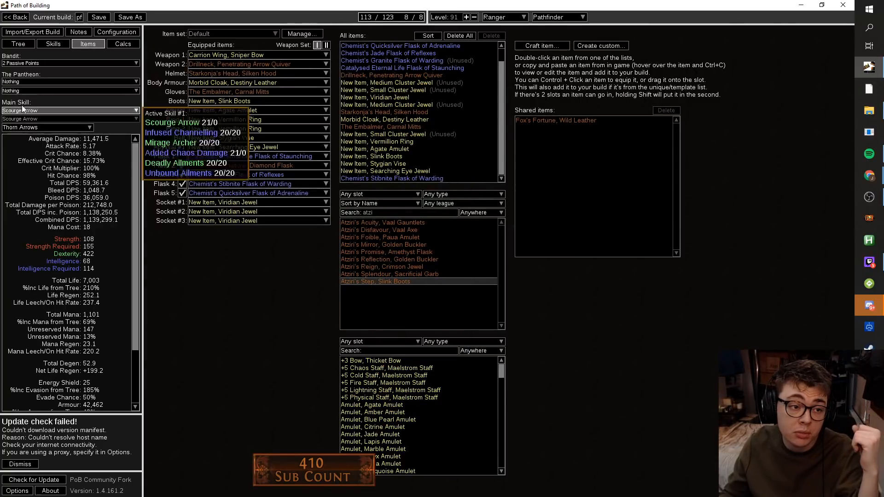
Return to the passive tree to inspect Pathfinder notables such as Nature's Reprisal.
left_click(17, 43)
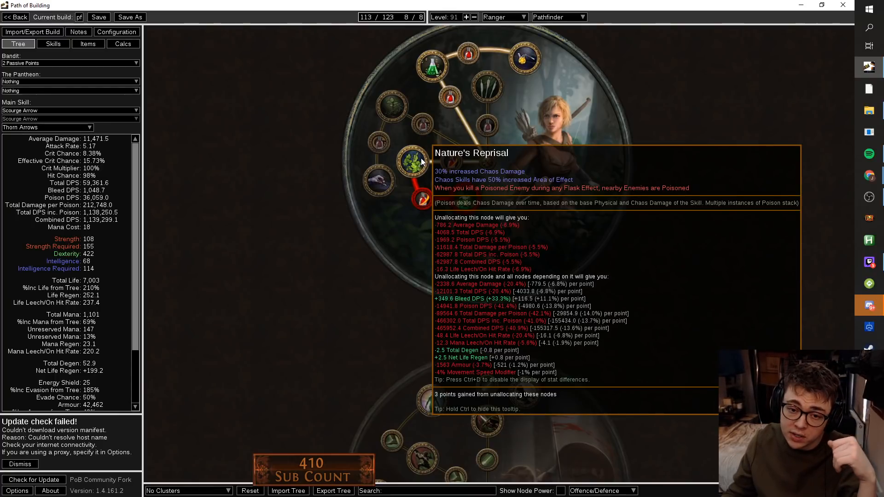
mouse_move(462, 197)
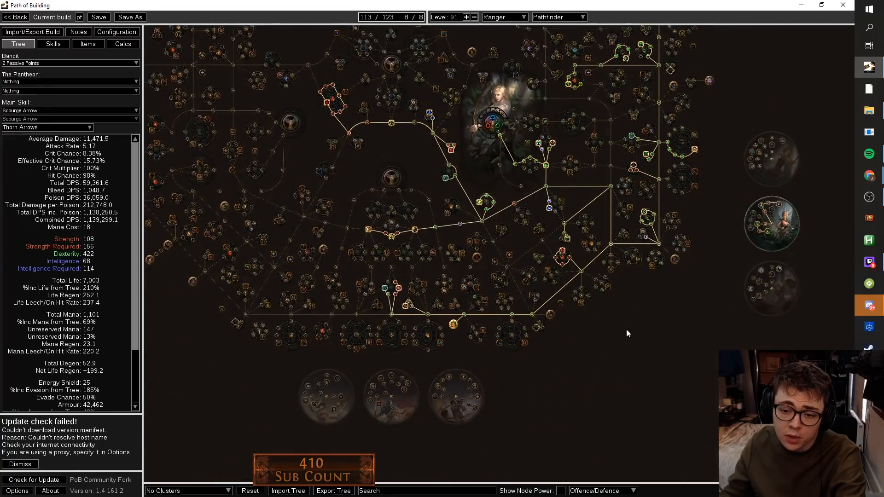
mouse_move(454, 324)
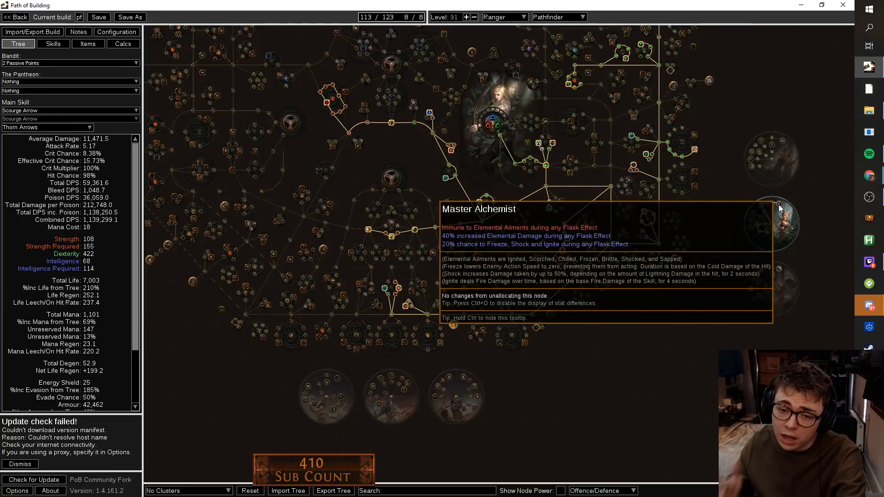
mouse_move(451, 329)
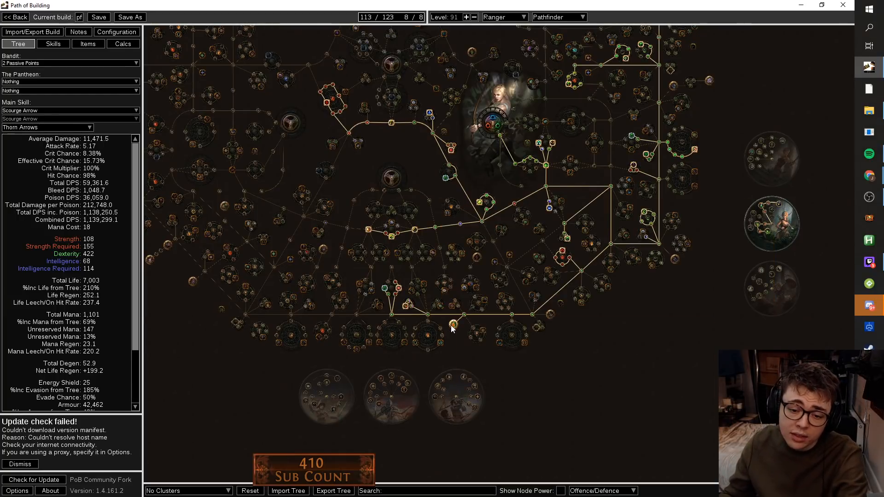
mouse_move(453, 326)
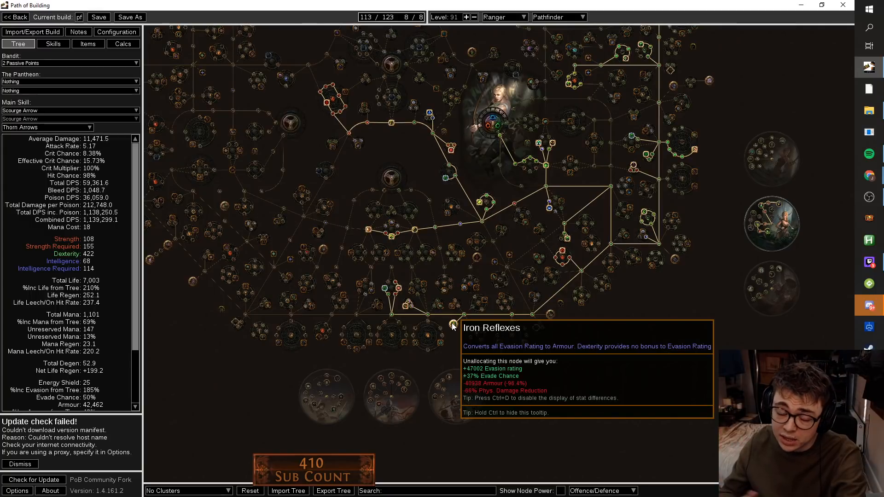
mouse_move(205, 394)
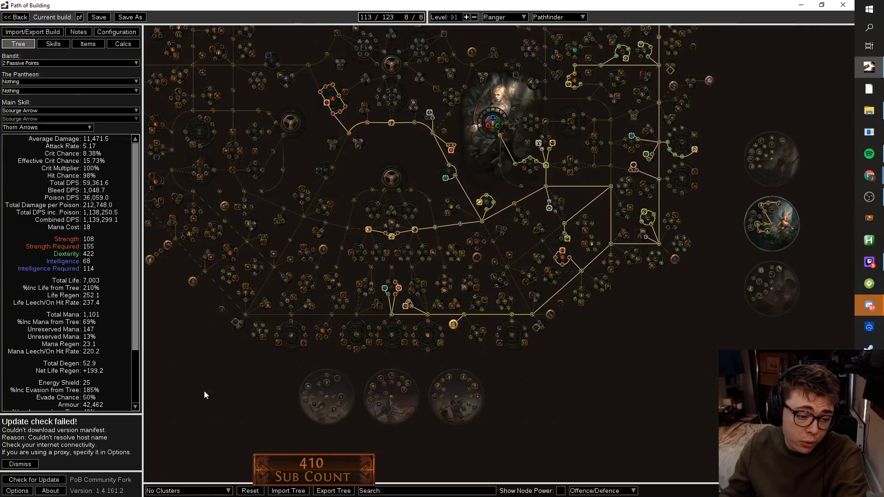
Test Granite Flask in Flask 4, then keep Chemist's Stibnite Flask of Warding at 42,462 armour.
left_click(88, 43)
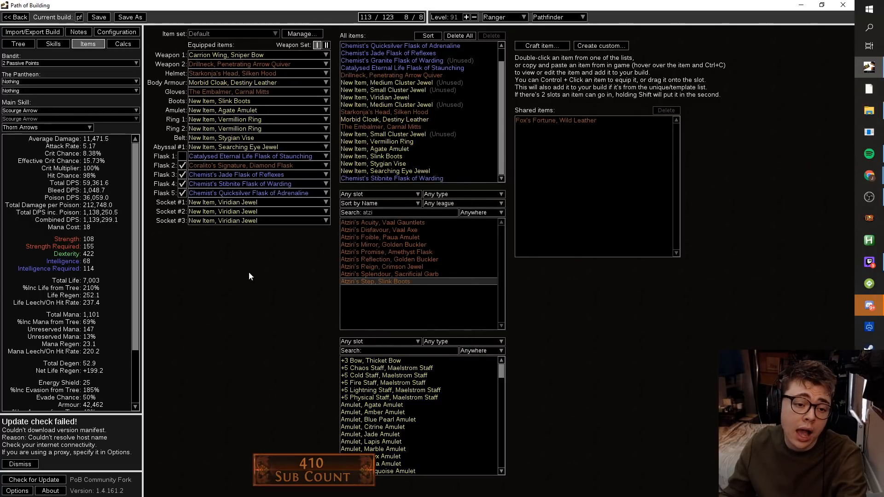
mouse_move(239, 184)
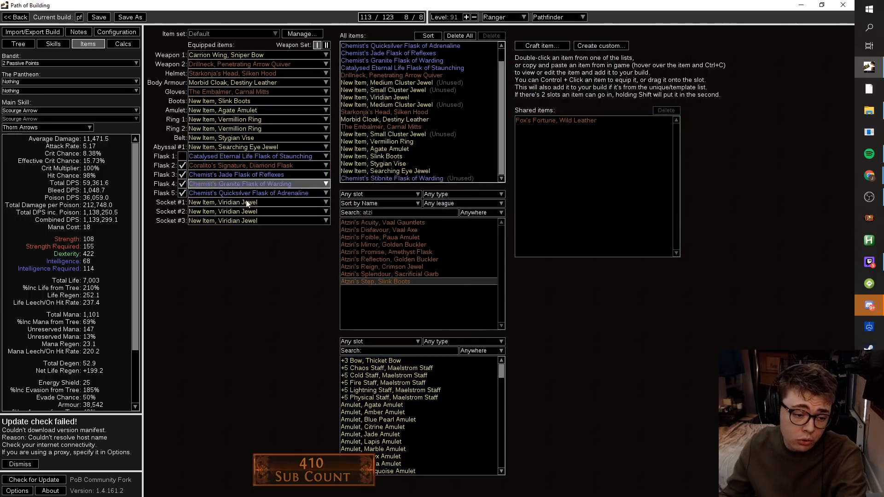
mouse_move(385, 119)
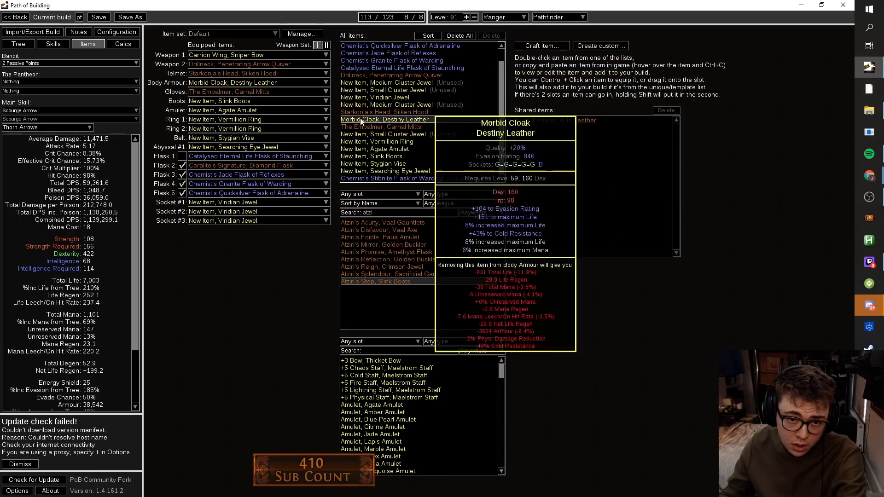
mouse_move(383, 149)
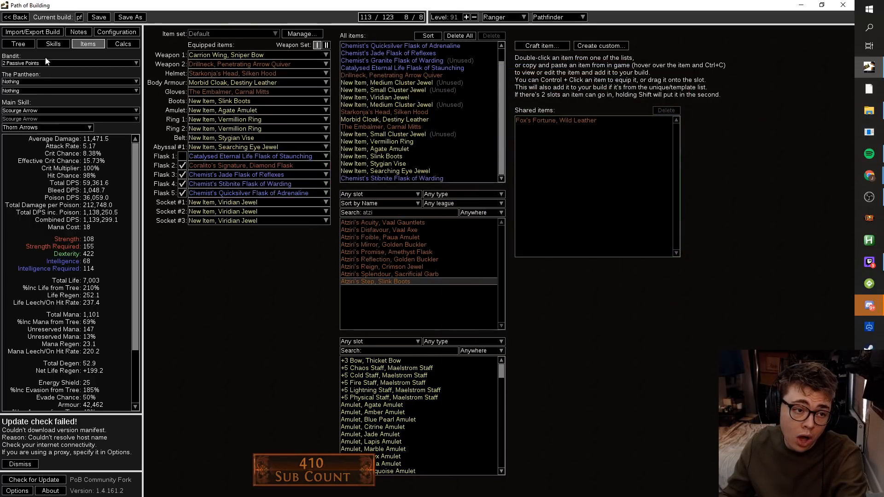
left_click(17, 43)
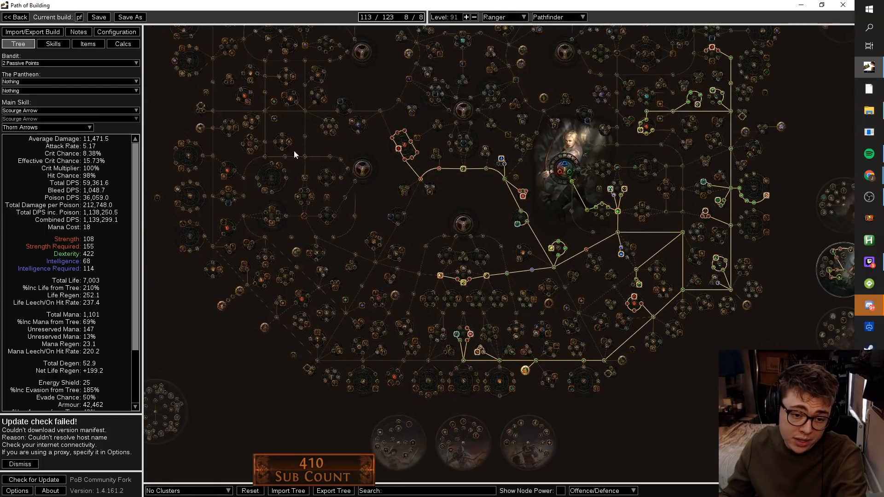
left_click(88, 43)
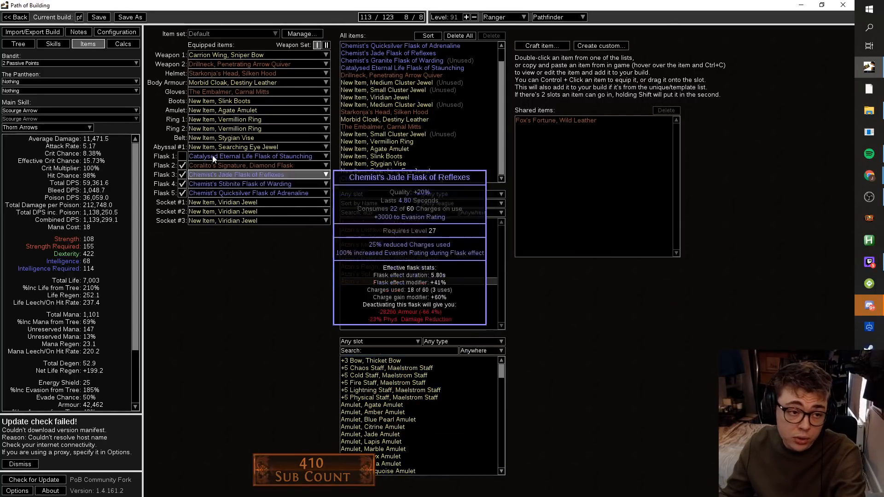
left_click(17, 43)
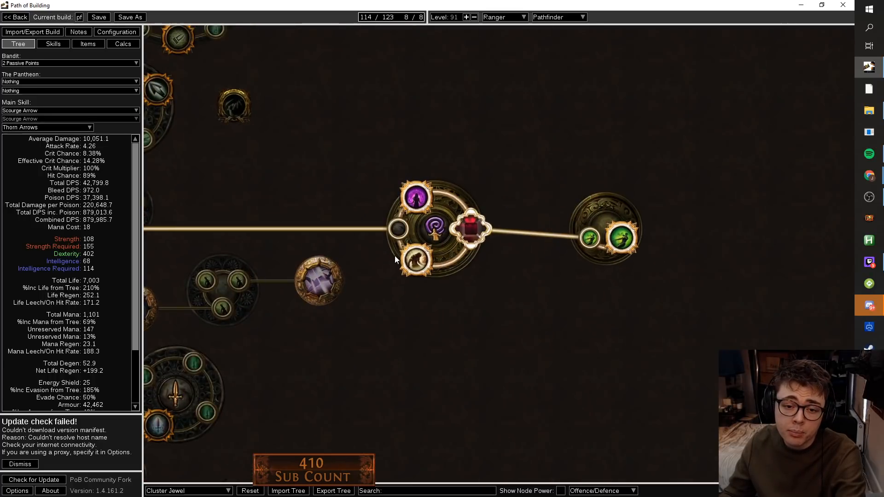
mouse_move(416, 197)
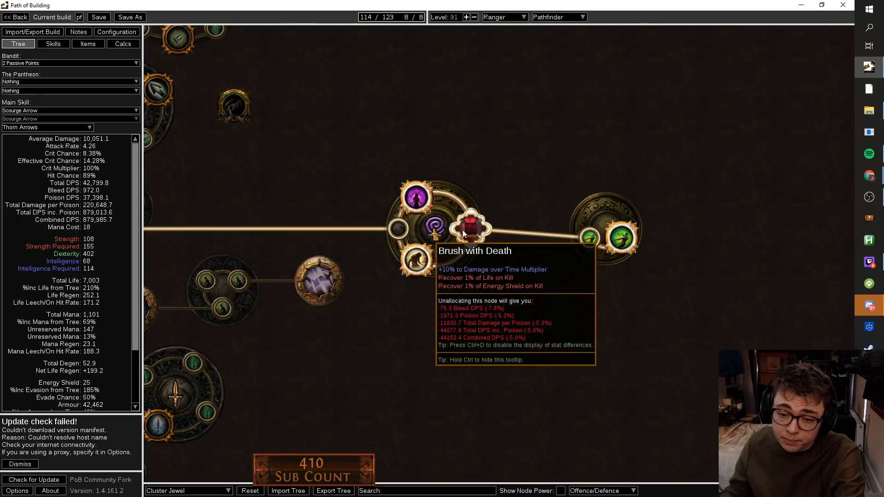
mouse_move(623, 240)
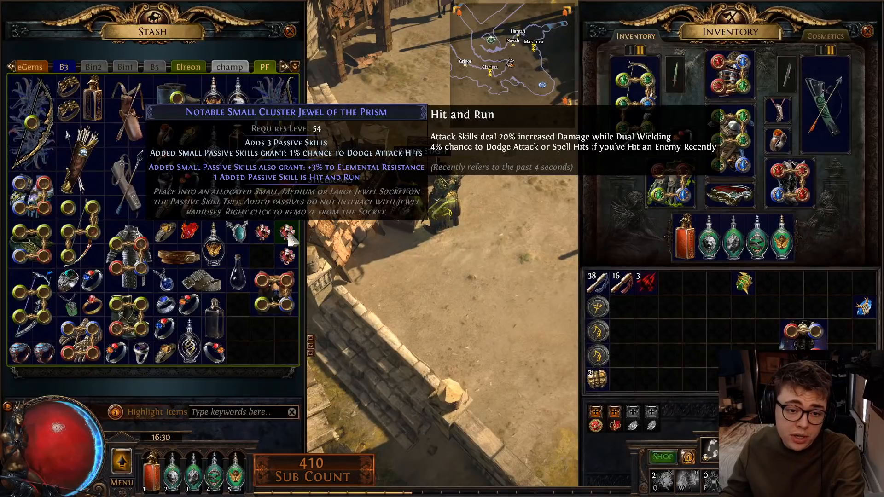
mouse_move(262, 233)
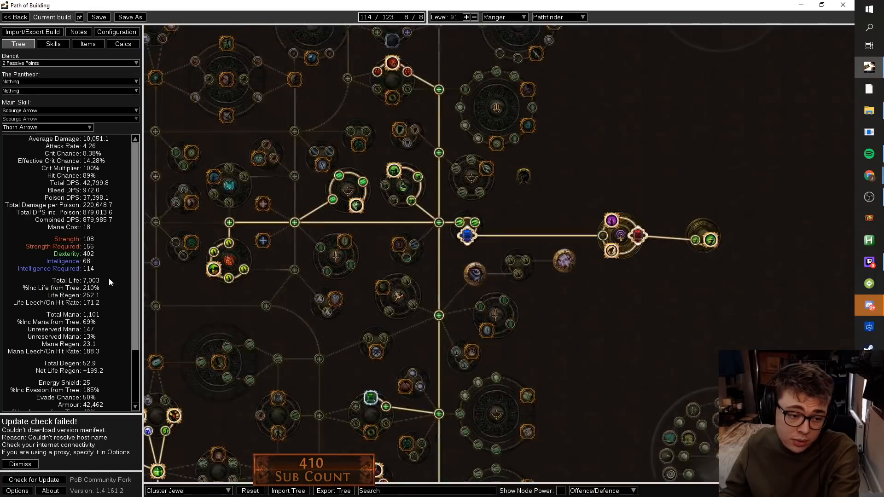
scroll("down", 3)
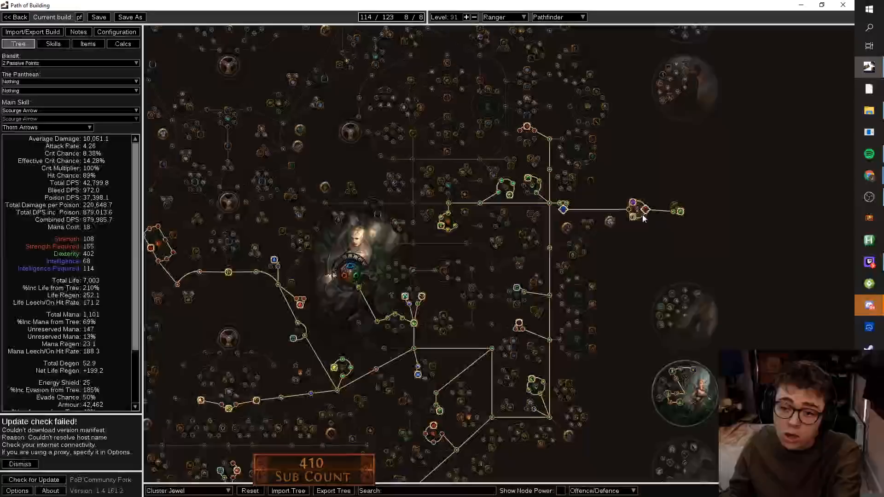
Switch to the Mara Start tree variant, showing 881,056.5 combined DPS and 47,266 armour.
left_click(188, 490)
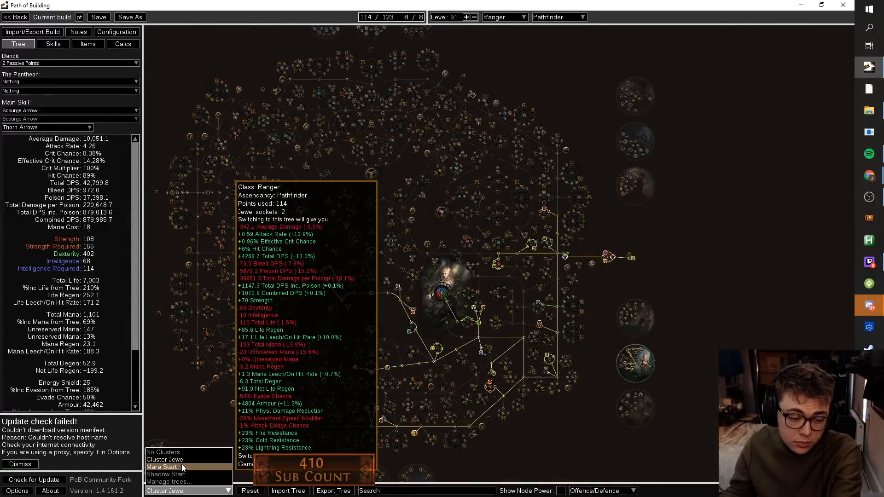
left_click(165, 467)
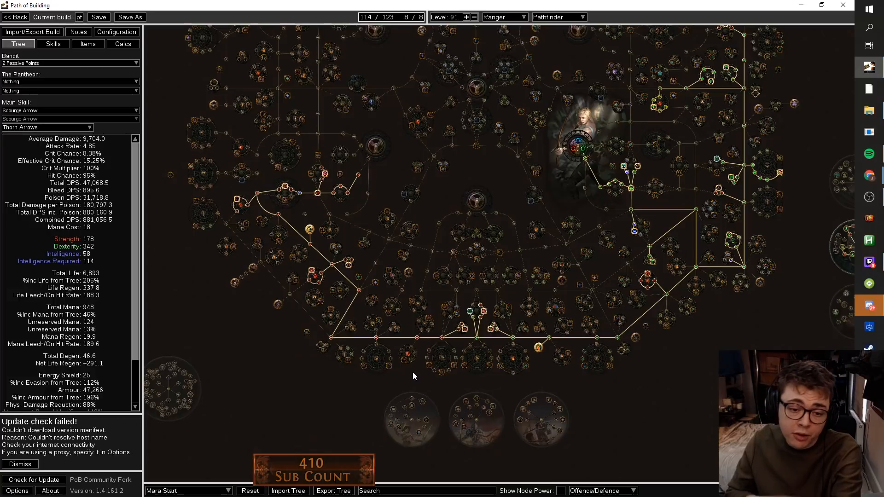
mouse_move(310, 234)
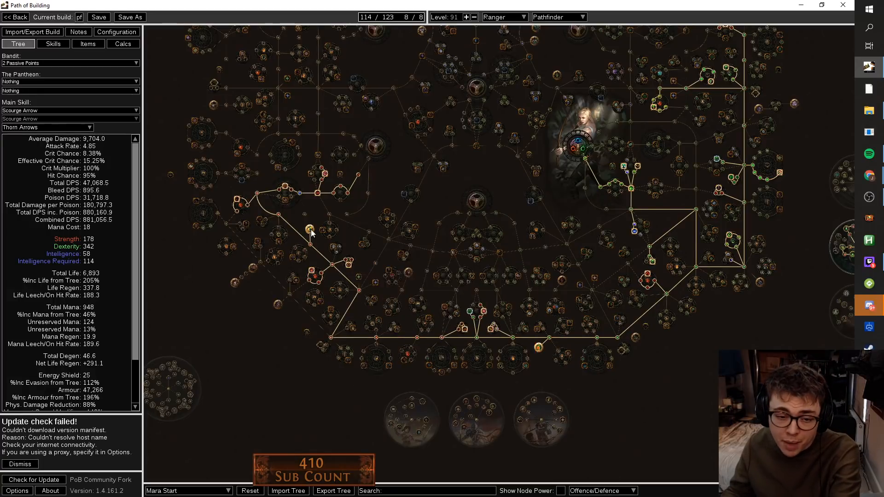
mouse_move(311, 229)
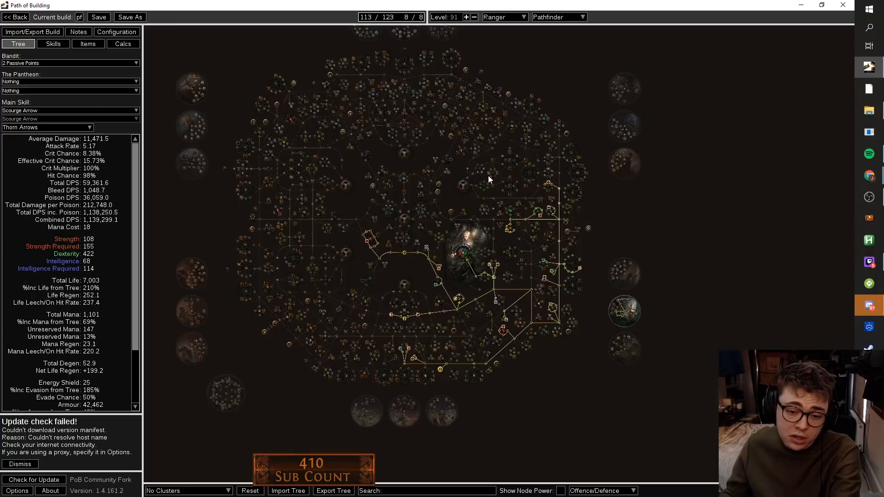
mouse_move(191, 485)
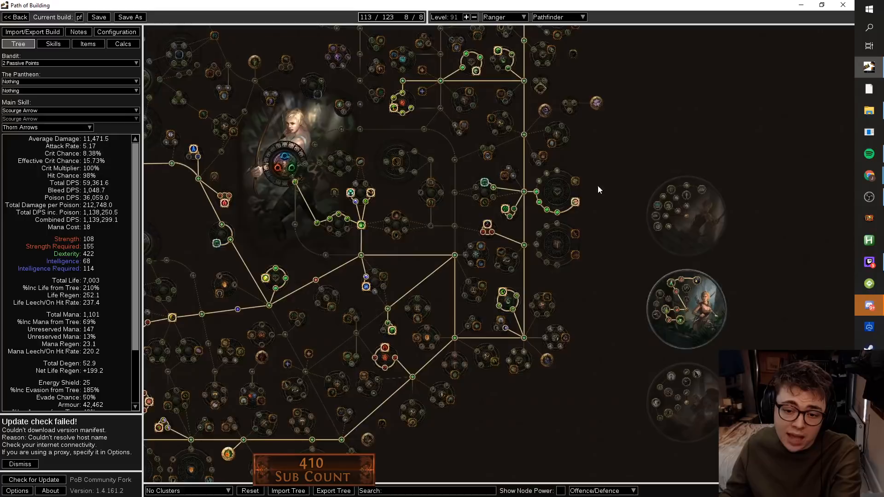
mouse_move(637, 243)
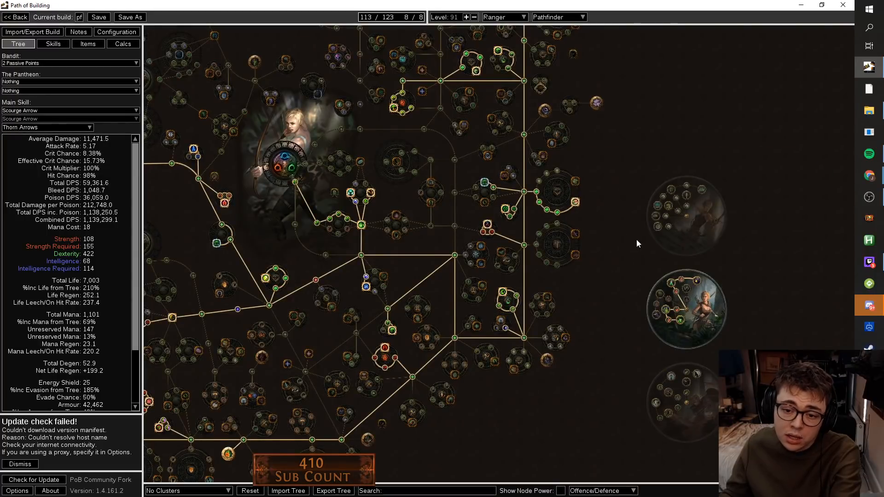
mouse_move(598, 276)
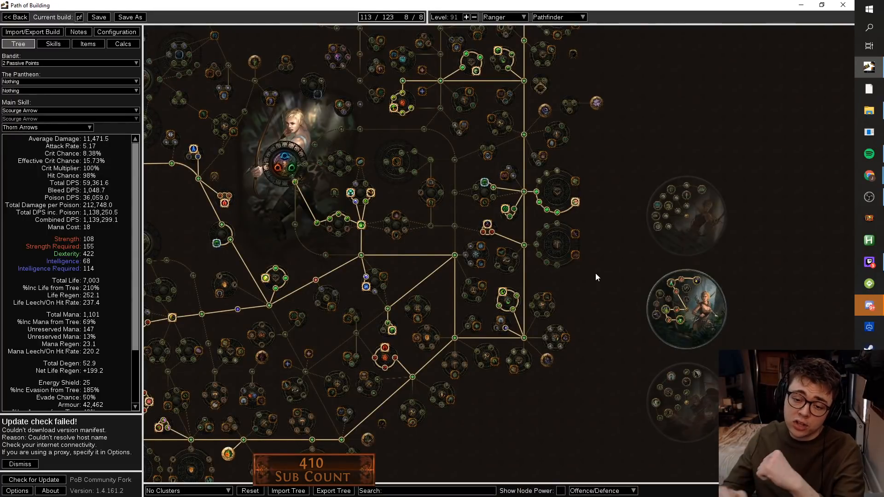
Open the tree variant dropdown to switch to the Shadow Start variant.
scroll("down", 3)
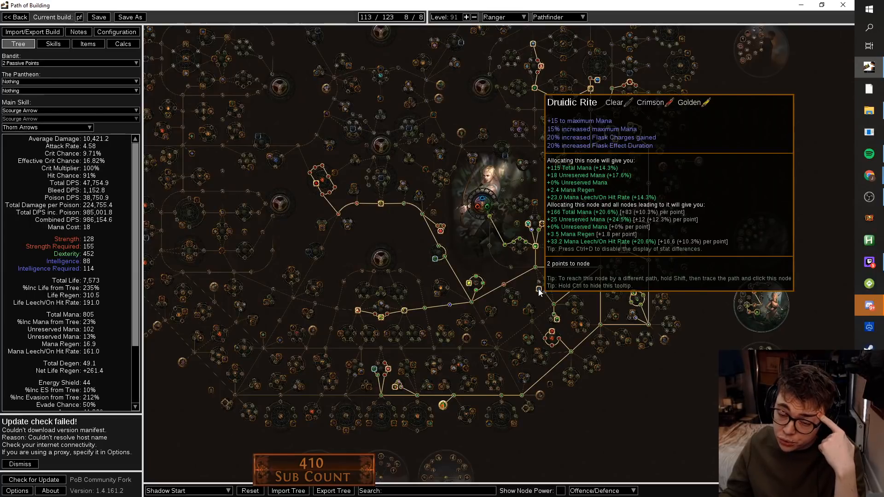
left_click(188, 489)
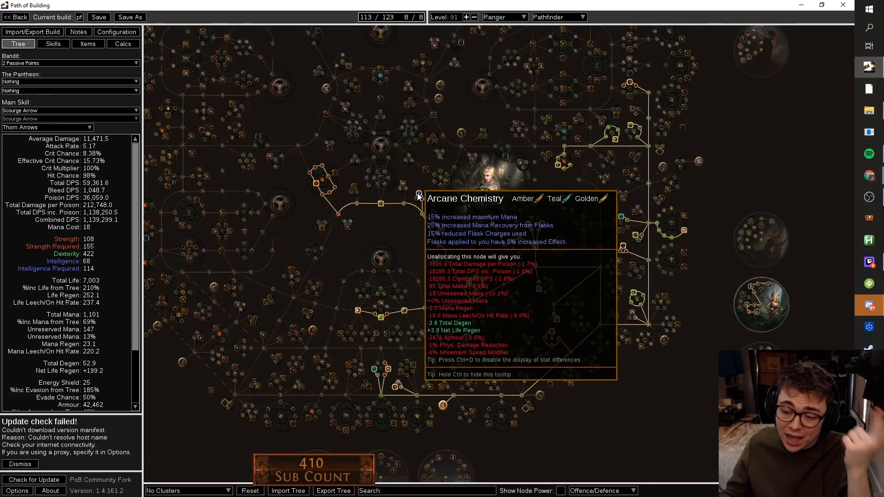
mouse_move(544, 226)
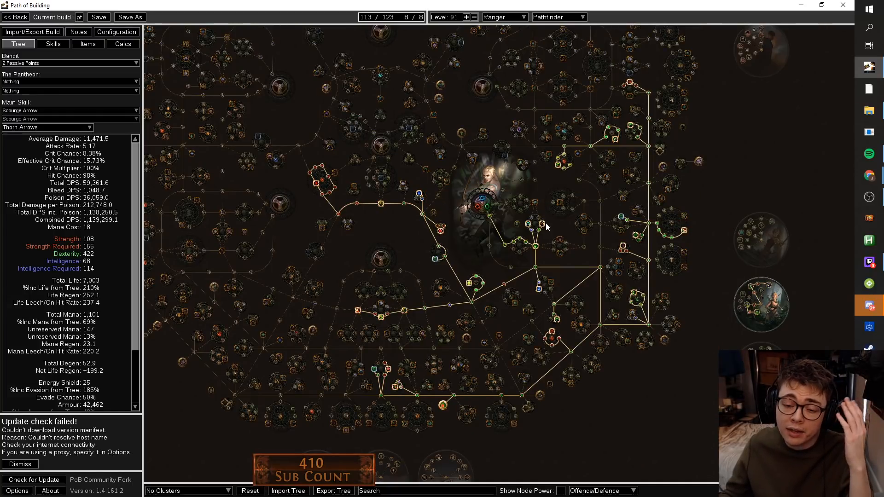
mouse_move(636, 321)
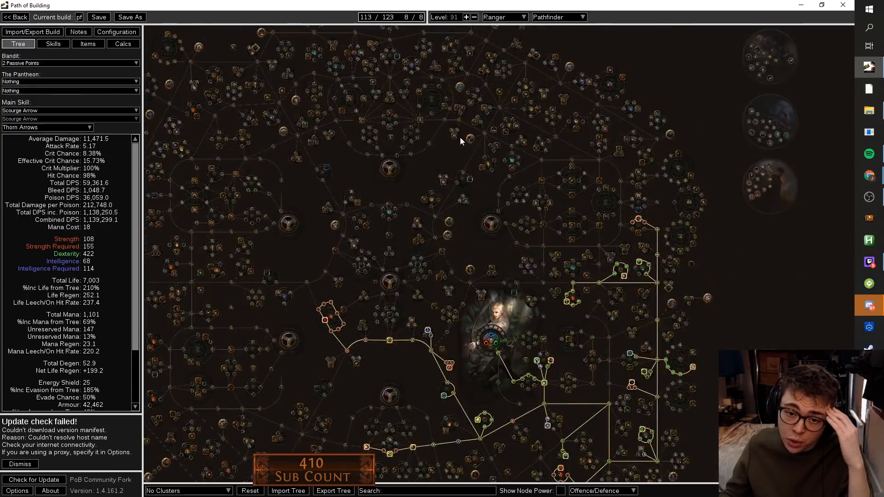
mouse_move(454, 136)
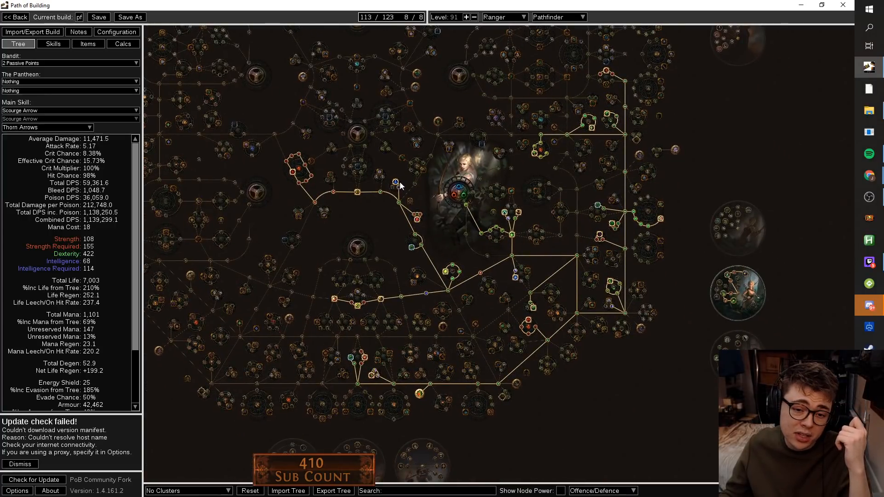
mouse_move(515, 279)
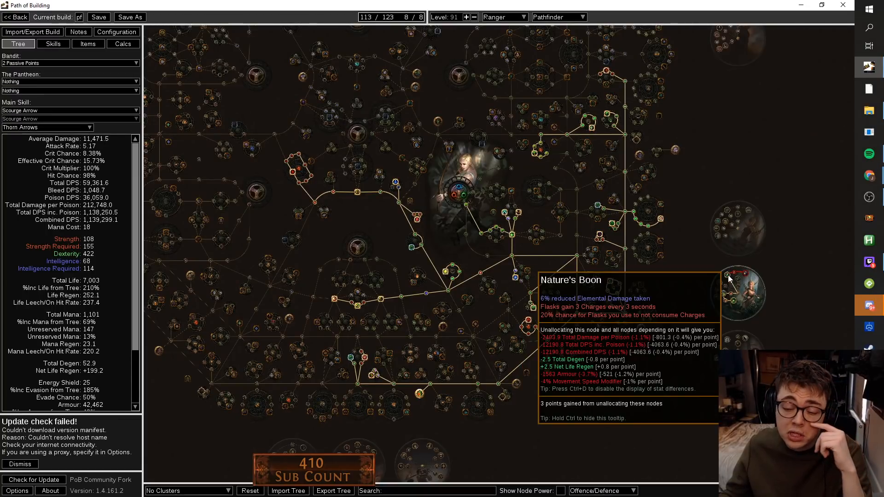
mouse_move(651, 271)
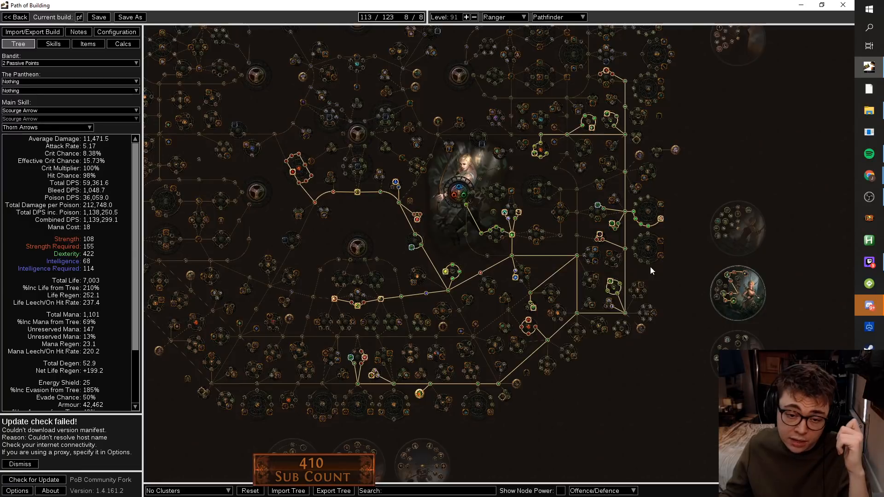
mouse_move(397, 184)
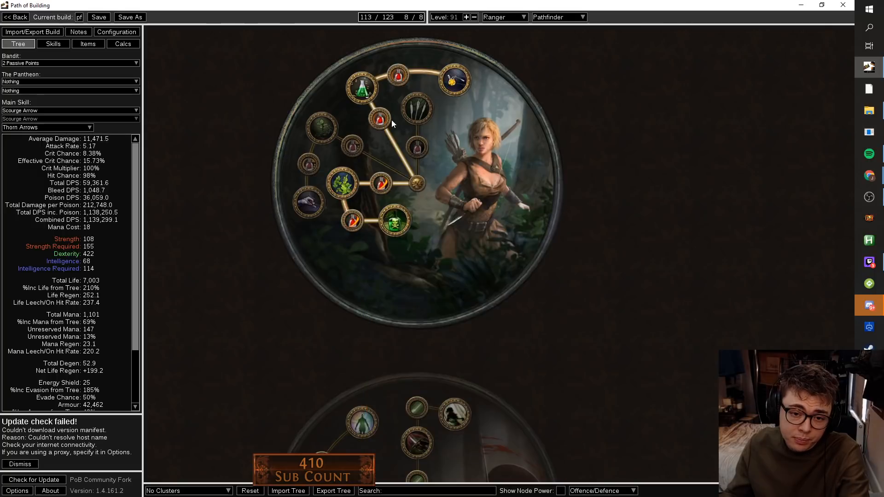
mouse_move(395, 73)
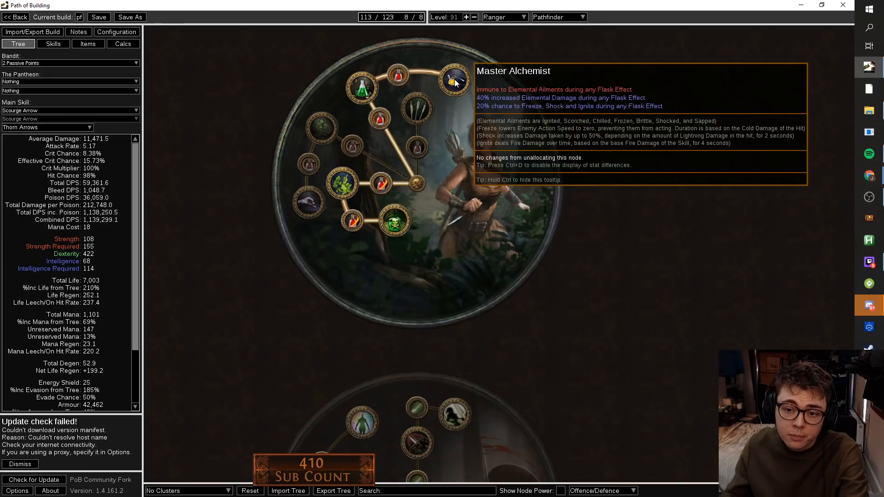
mouse_move(214, 171)
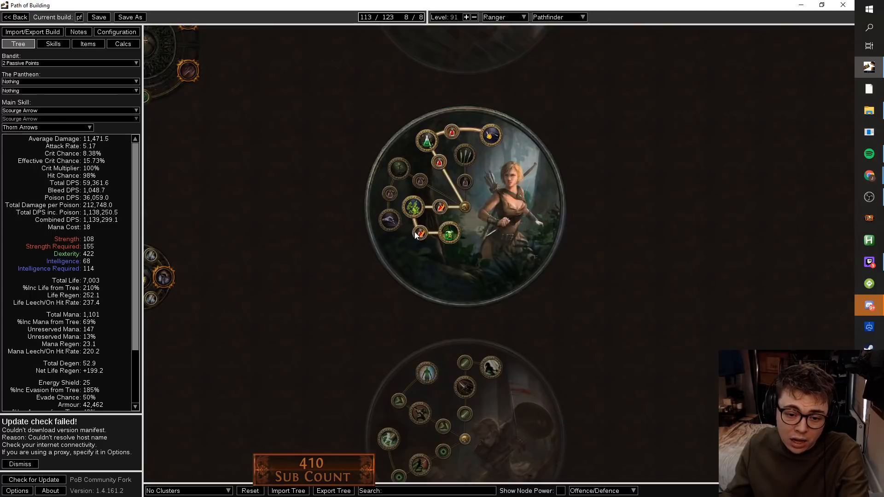
mouse_move(452, 131)
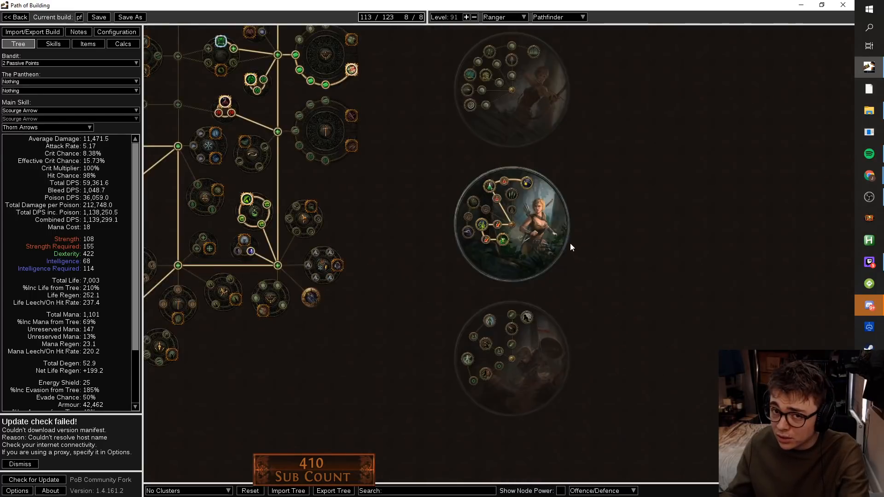
Activate the Cluster Jewel variant (879,985.7 DPS) and preview No Clusters, 29.5% higher.
scroll("down", 3)
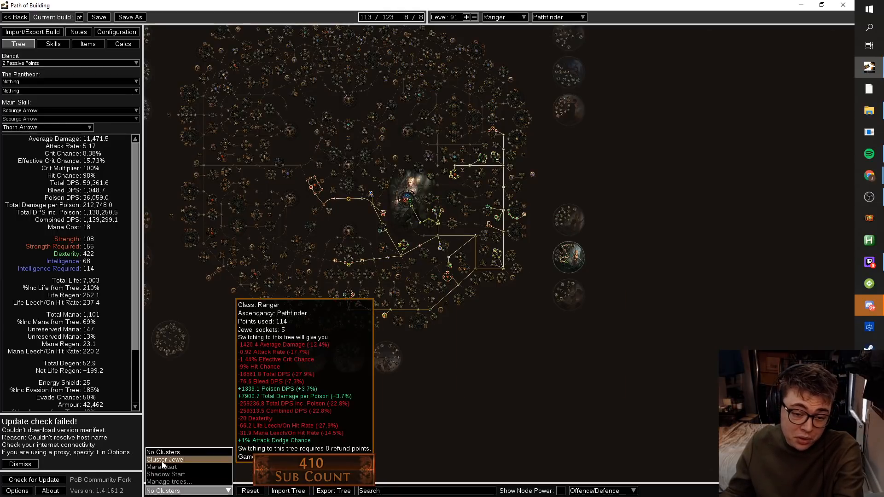
left_click(166, 459)
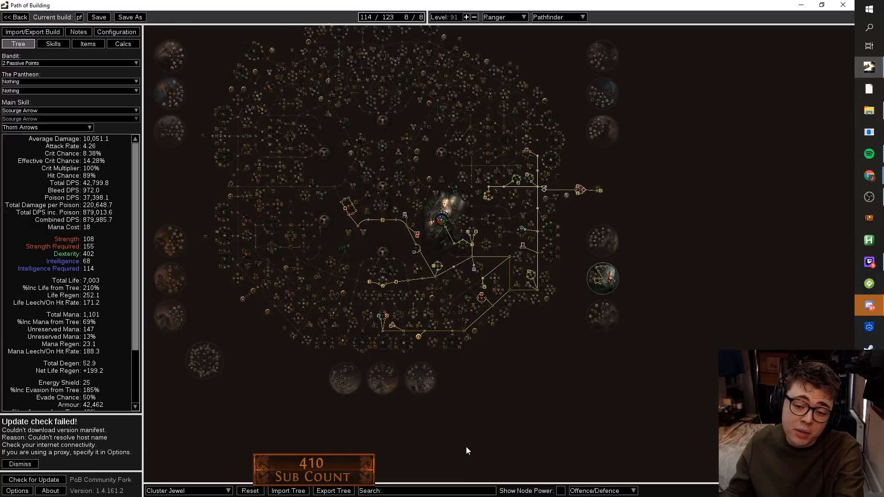
left_click(188, 490)
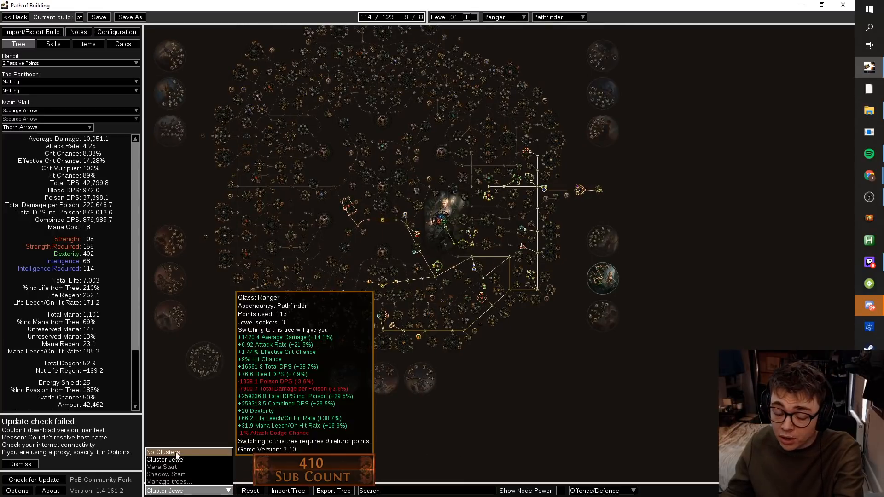